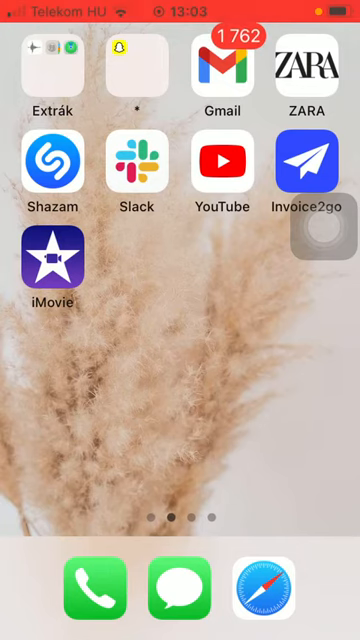
- Launch Invoice2go and choose to create a new Estimate from the Create new sheet
left_click(306, 170)
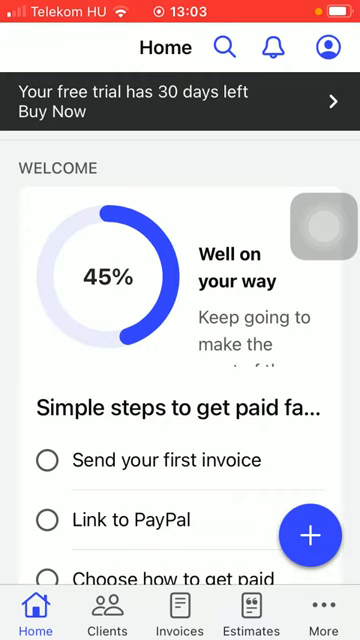
left_click(312, 536)
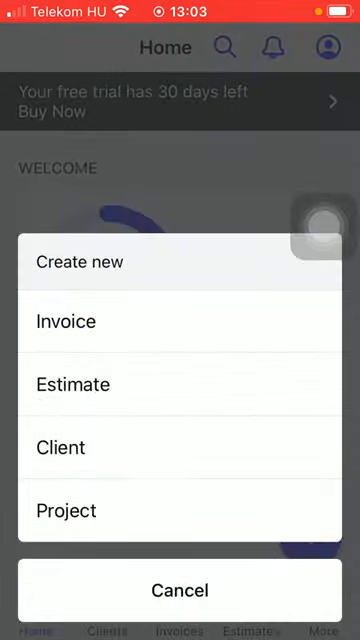
left_click(180, 588)
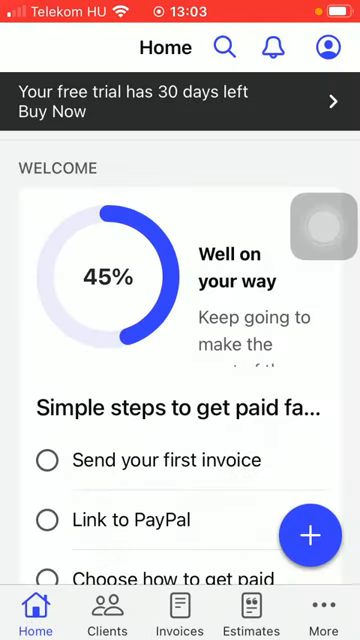
- On the new Estimate 1 form dated Nov 7, bring up the Clients list via Add client
left_click(312, 536)
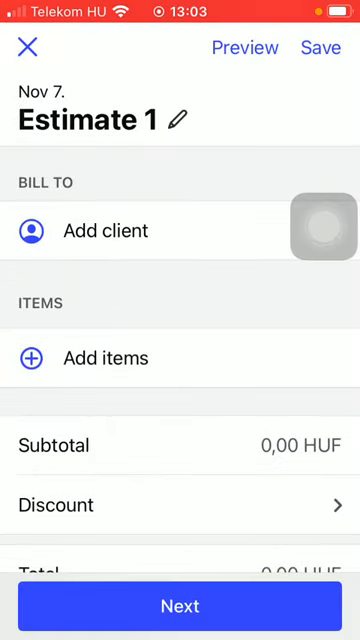
left_click(178, 120)
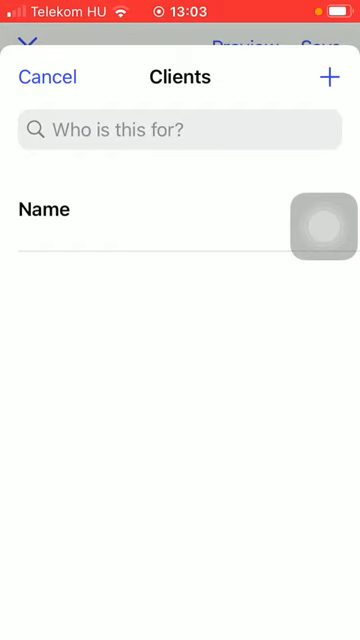
- Cancel the client list and add item 'Mm' at 8 × 200 HUF, subtotal 1,600 HUF
left_click(326, 76)
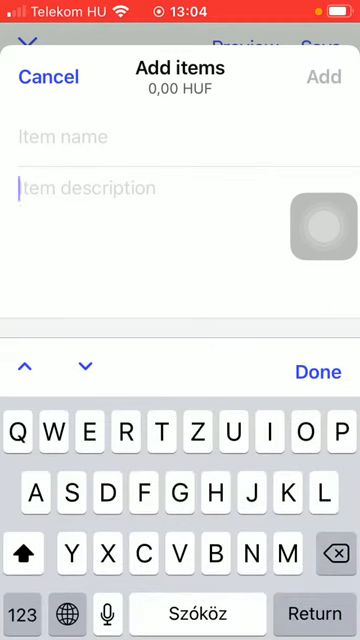
type("Mm")
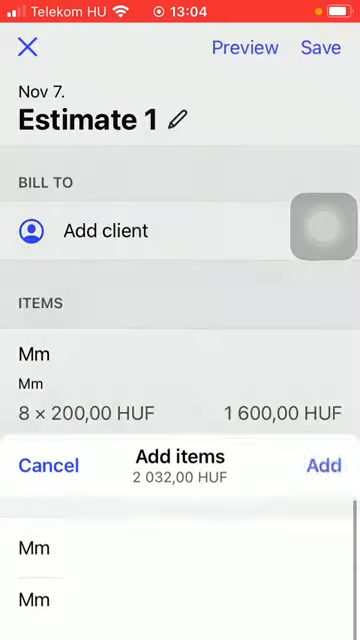
left_click(48, 466)
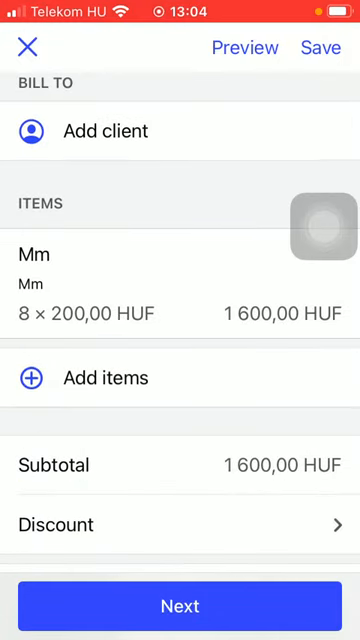
- Scroll the estimate down to its PayPal, deposit request and Comments section
left_click(90, 376)
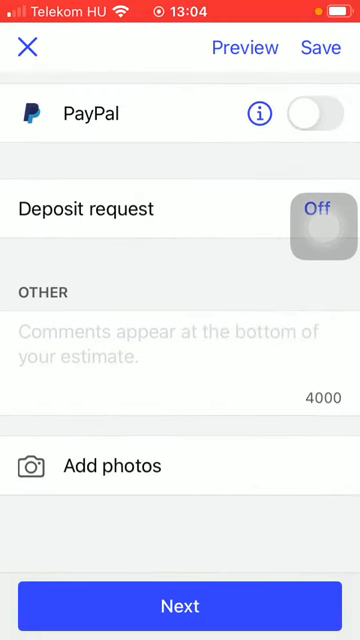
- Enter a comment, skip adding photos and save Estimate 1 at 1,625.60 HUF, unsent
type("Cx")
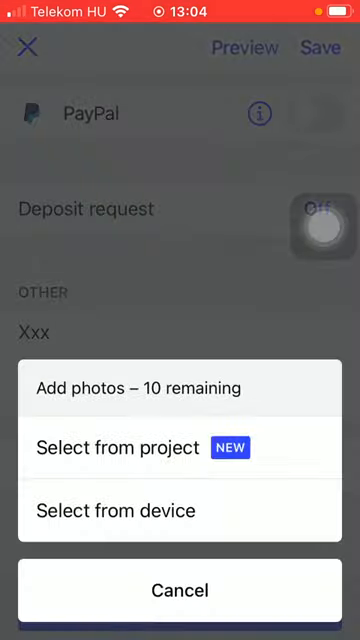
left_click(180, 588)
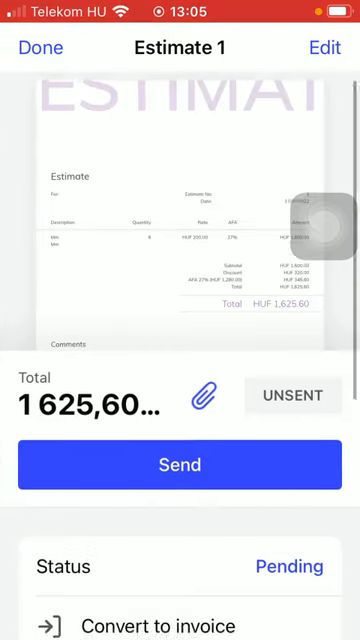
scroll("down", 3)
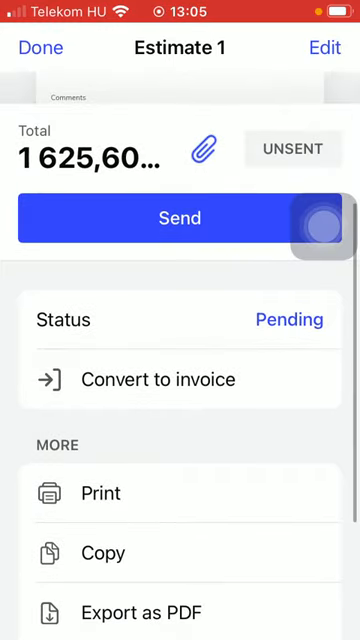
left_click(180, 218)
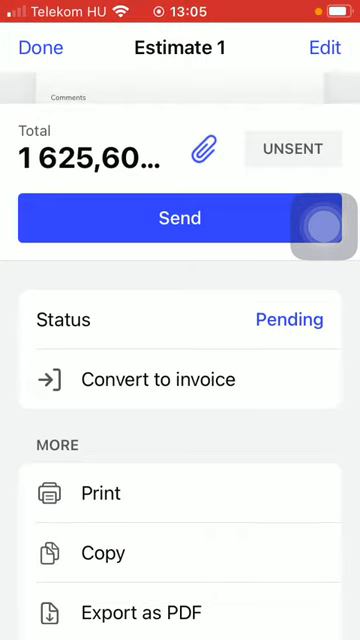
left_click(180, 380)
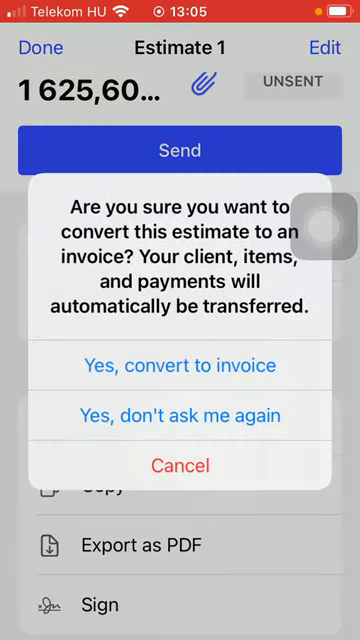
left_click(180, 364)
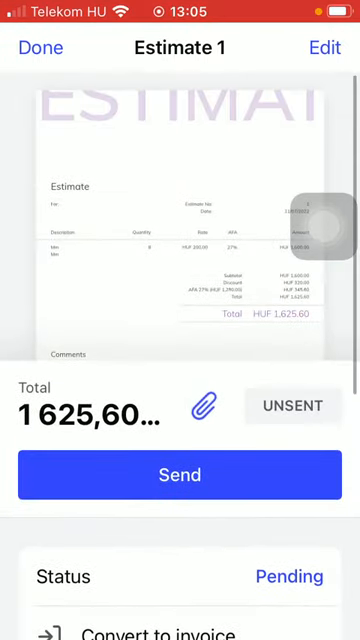
scroll("down", 3)
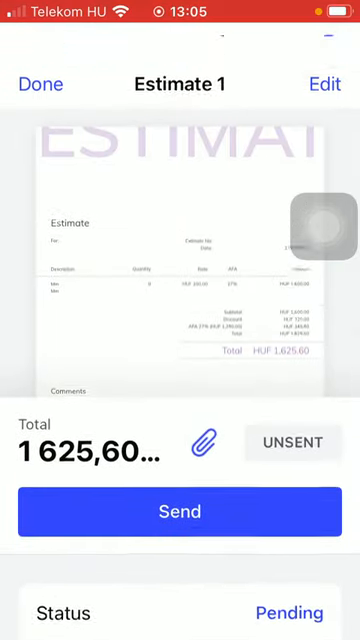
- Finish the estimate and show the Estimates list with #1 pending at 1,625.60 HUF
left_click(180, 512)
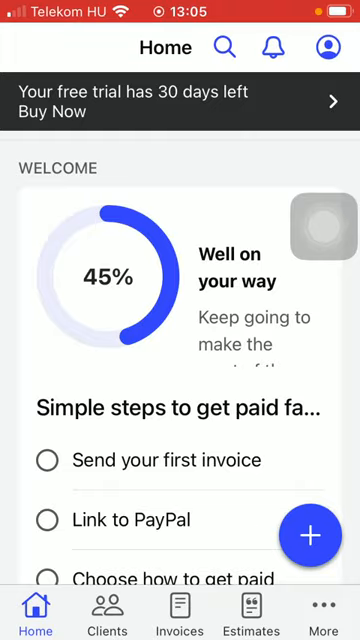
left_click(252, 610)
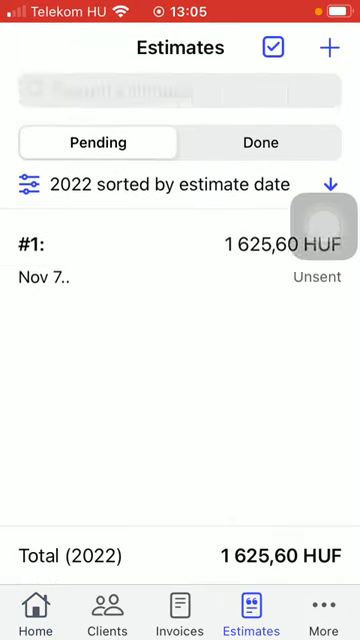